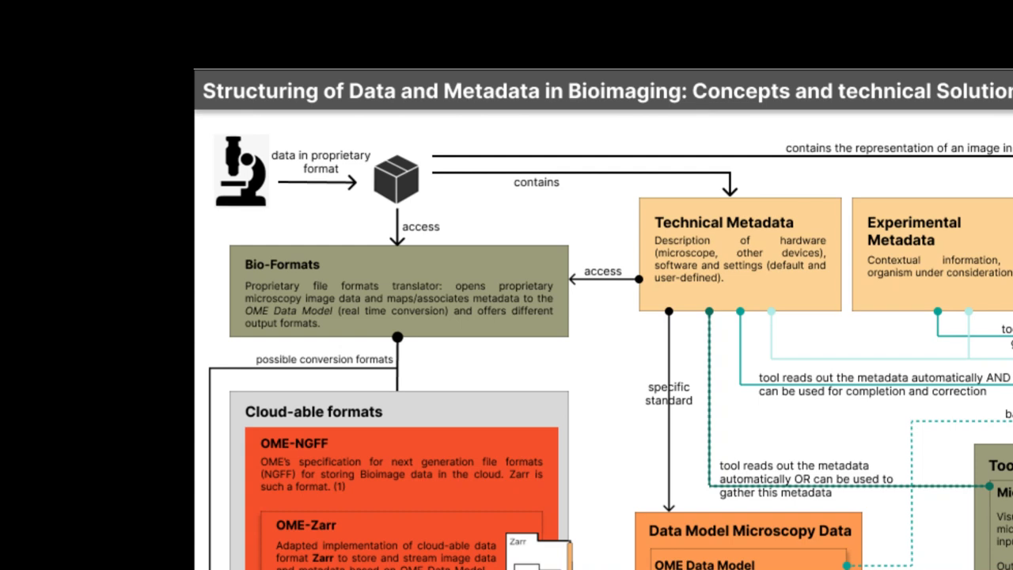
pyautogui.scroll(-3)
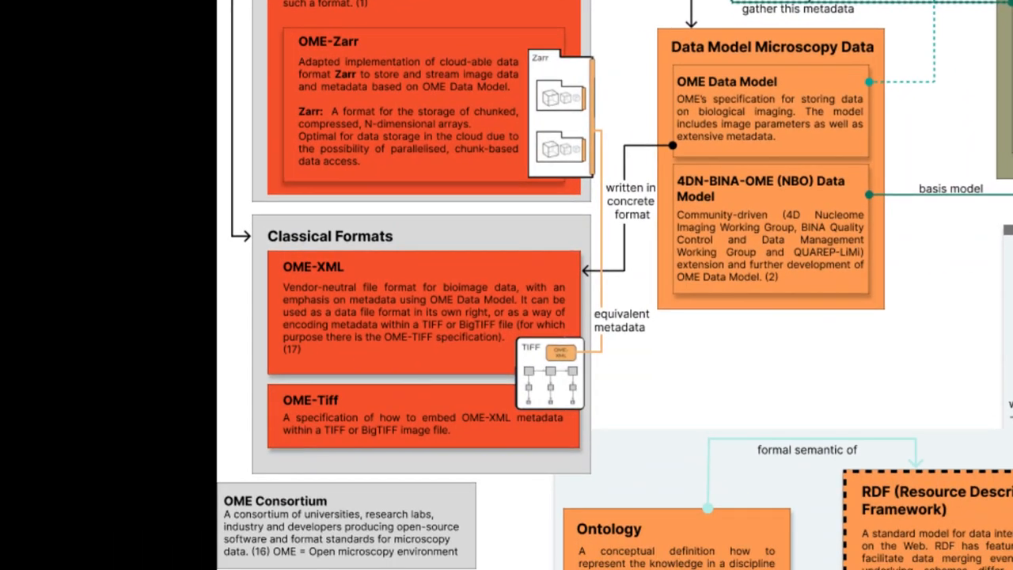